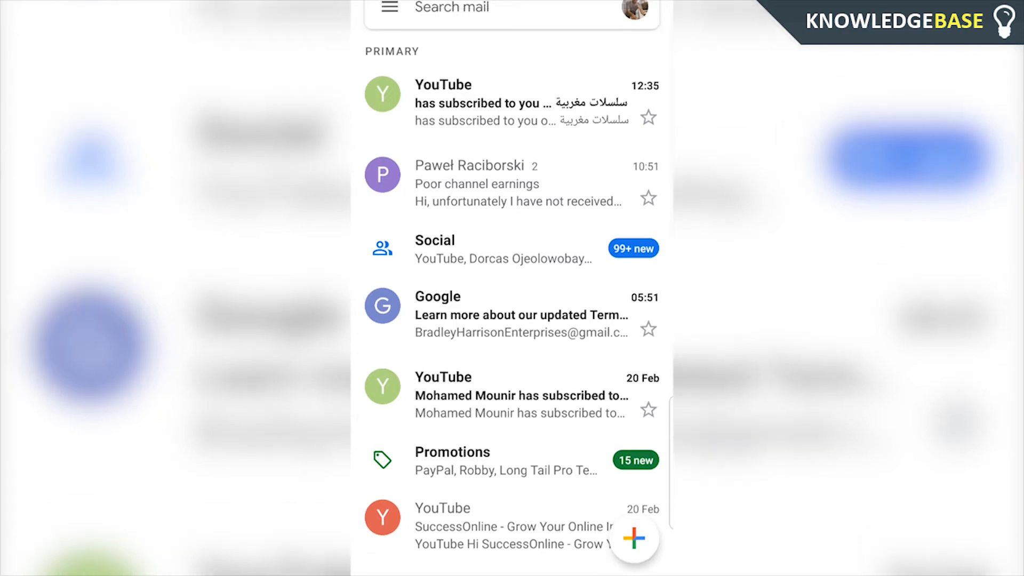
Step: Reach the Gmail settings page for the signed-in account's email address
{"action": "left_click", "coordinate": [388, 8]}
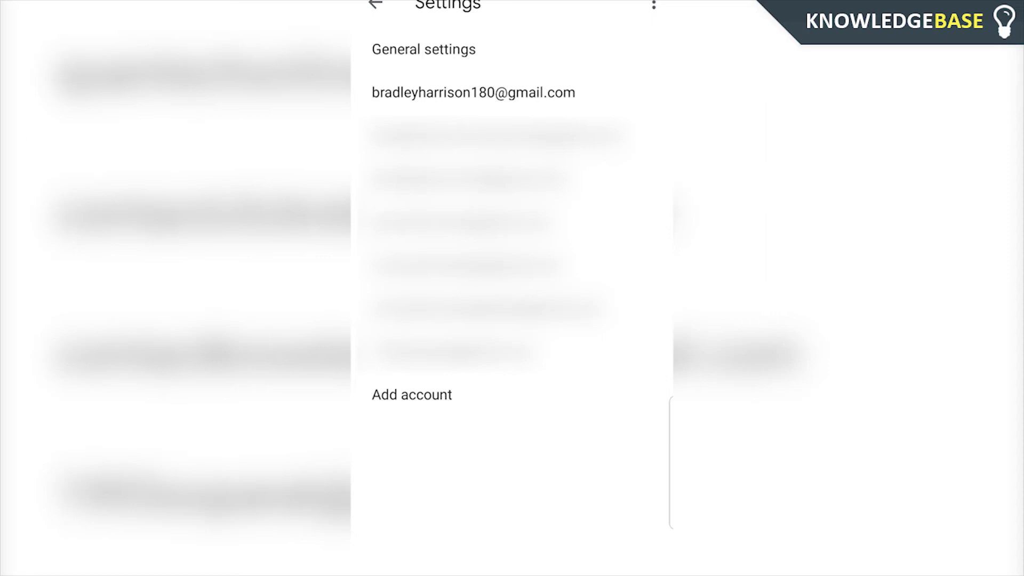
{"action": "left_click", "coordinate": [472, 92]}
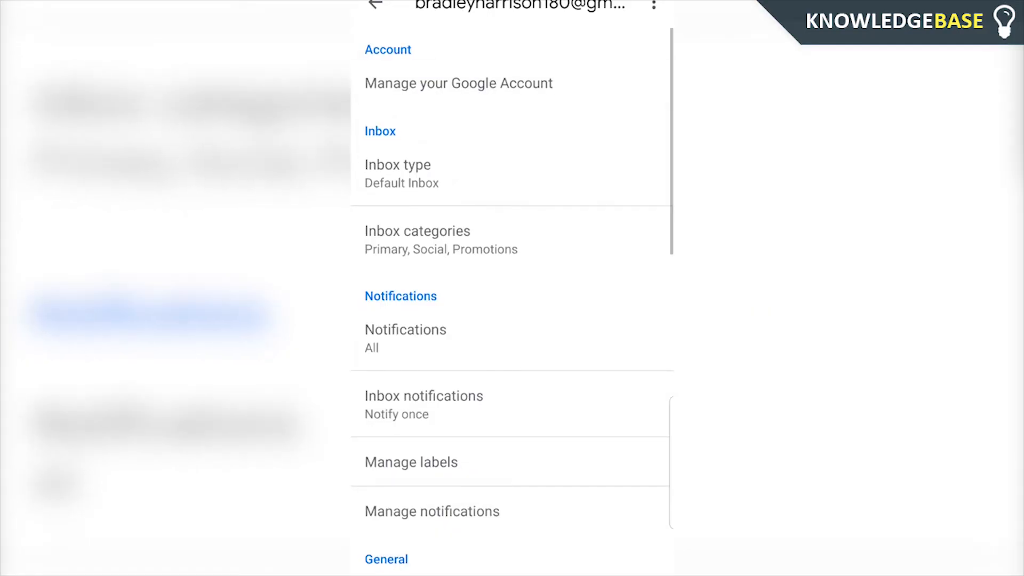
Step: From Manage your Google Account, go to Personal info ▸ Phone and delete the saved number
{"action": "left_click", "coordinate": [458, 83]}
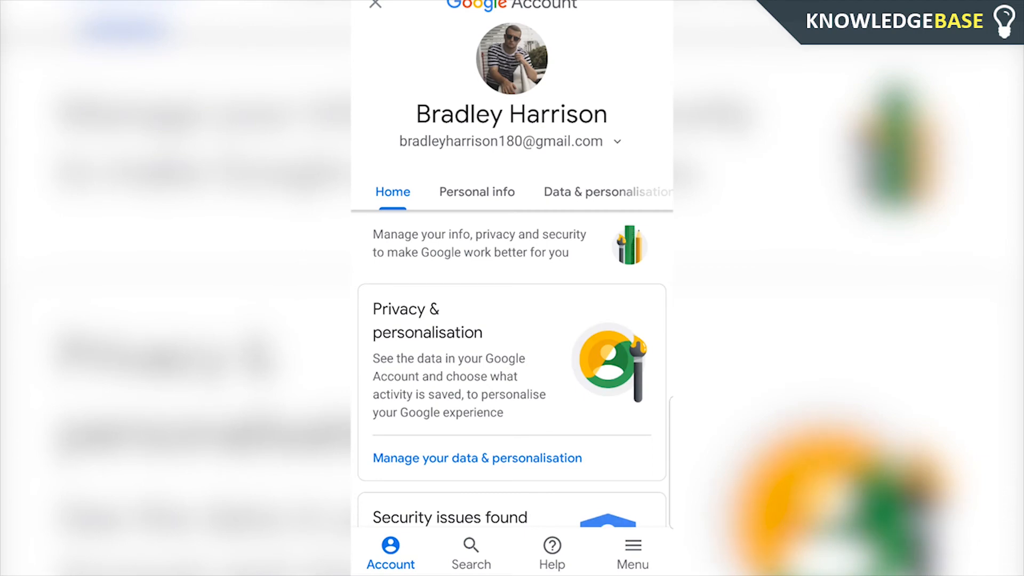
{"action": "left_click", "coordinate": [476, 190]}
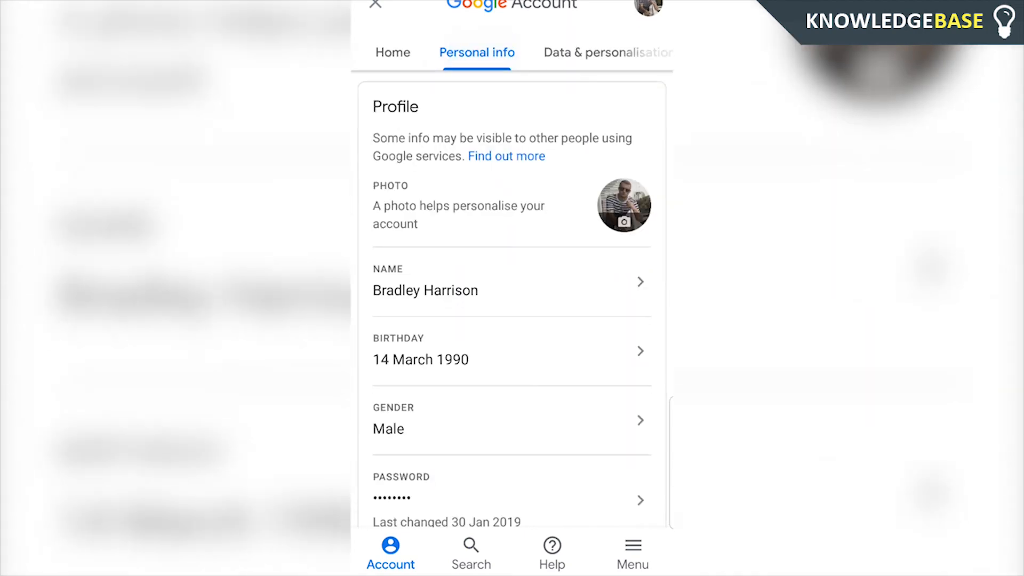
{"action": "scroll", "scroll_direction": "down", "scroll_amount": 3}
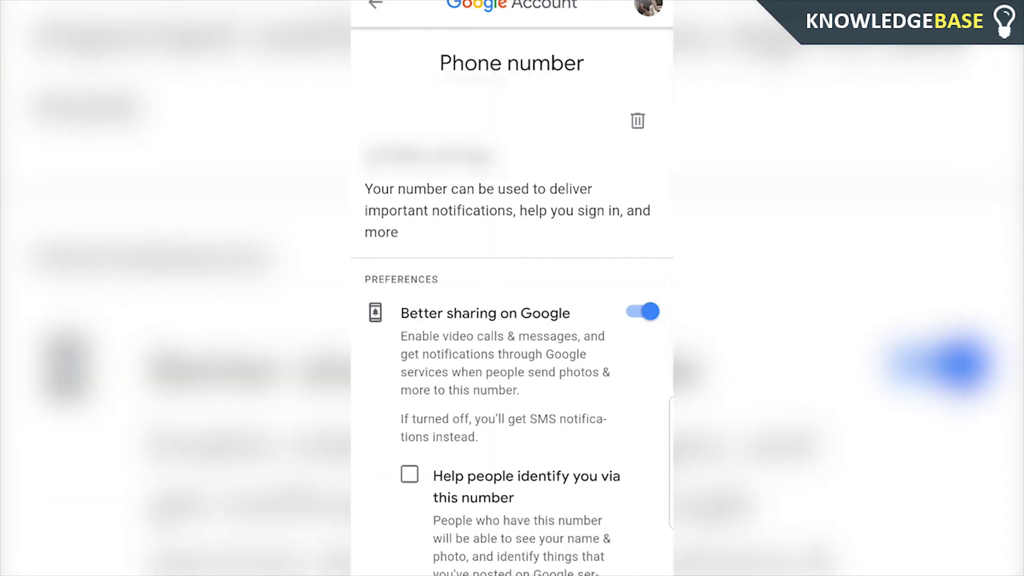
{"action": "left_click", "coordinate": [642, 311]}
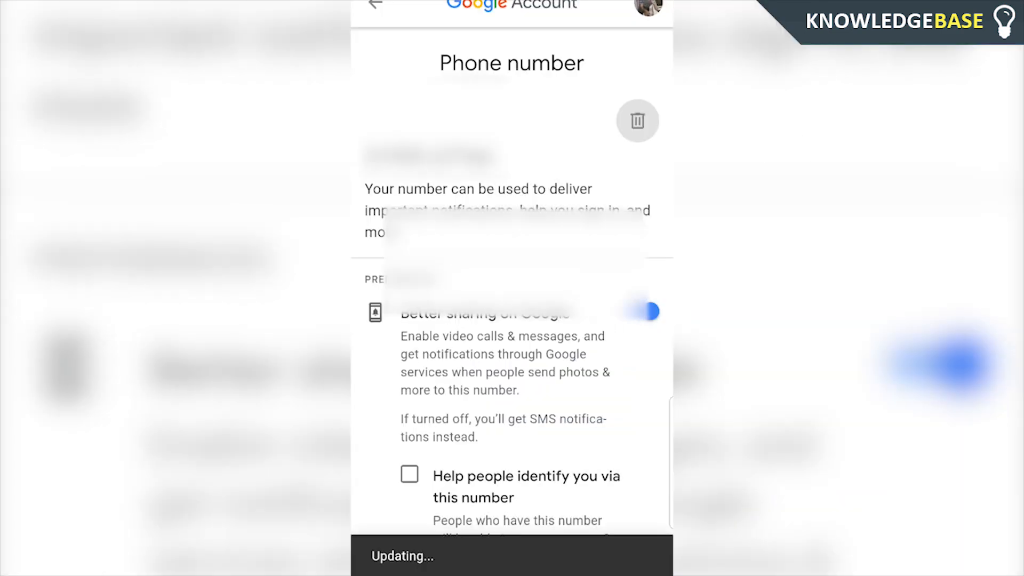